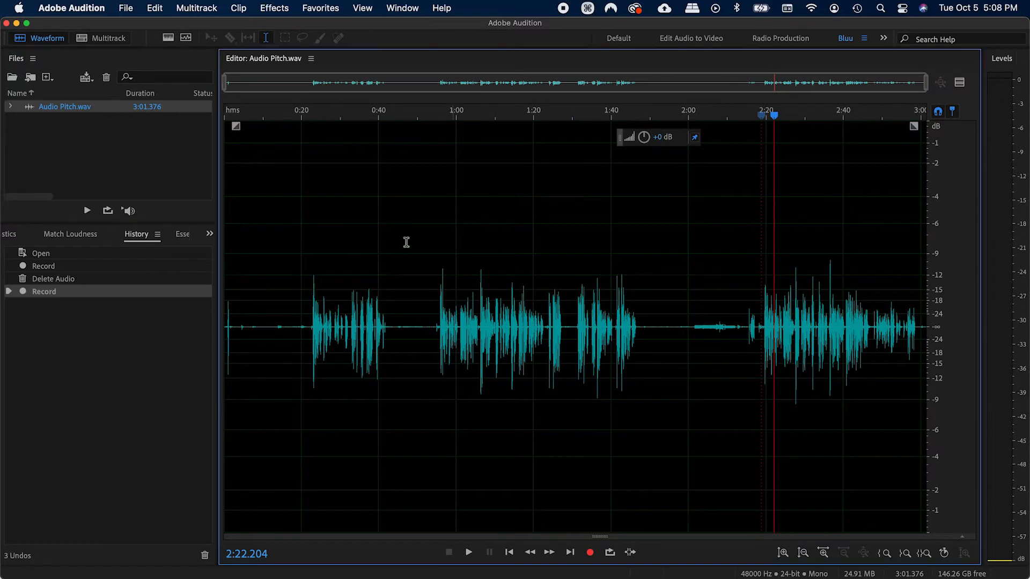
mouse_move(679, 312)
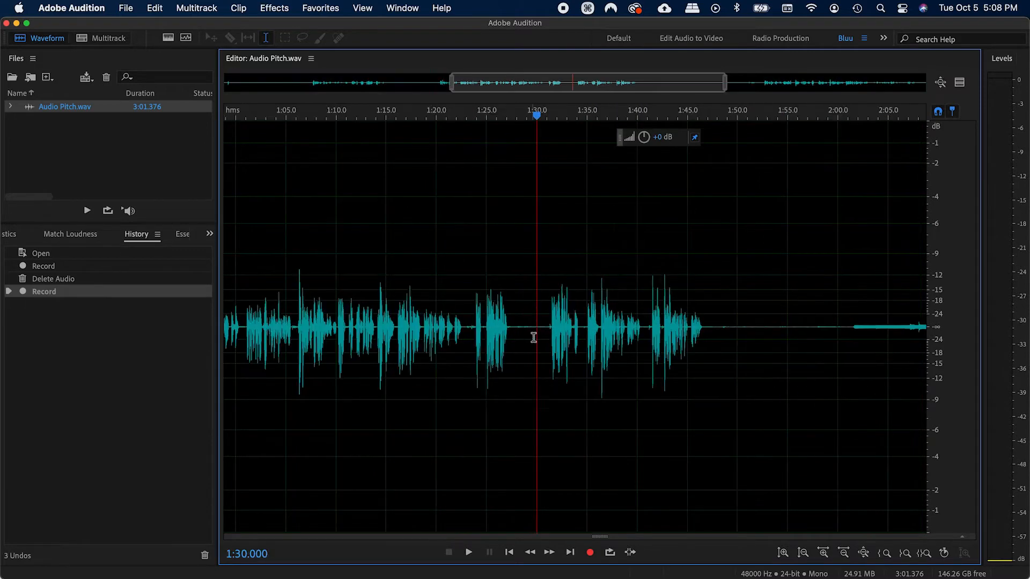
- Audition the middle section around 0:55–1:10 to locate the tuner tone by ear
left_click(467, 551)
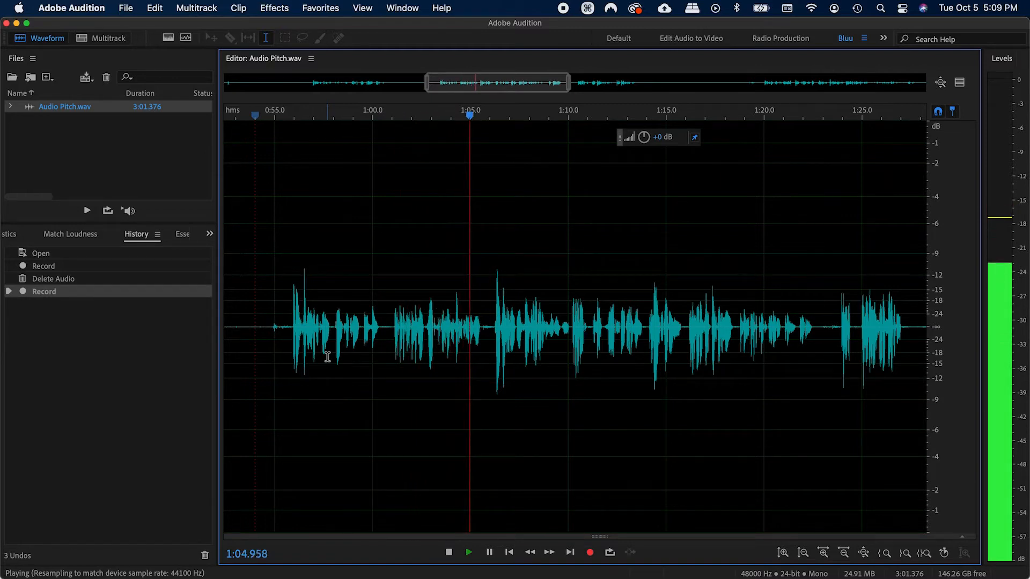
key("space")
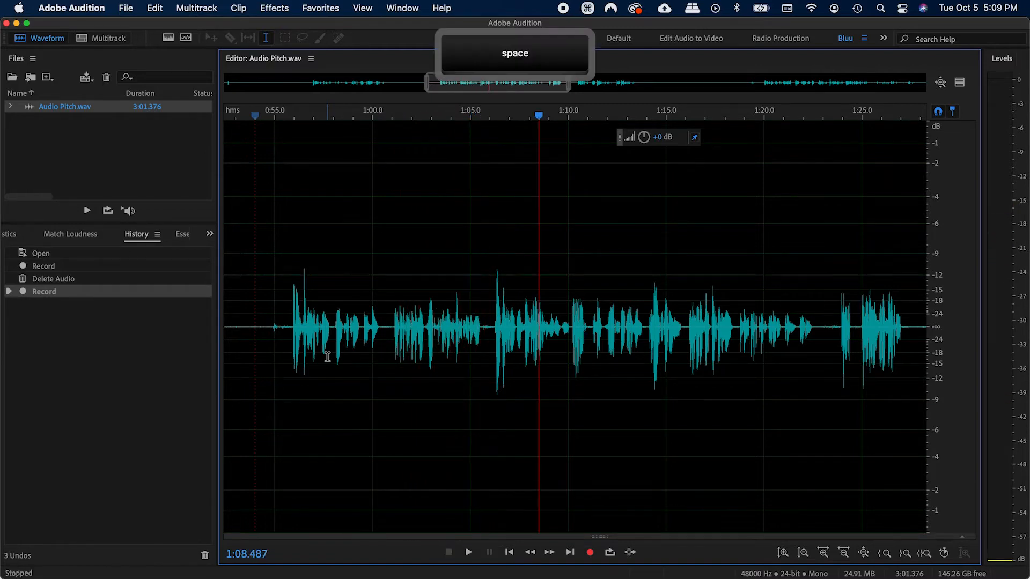
key("space")
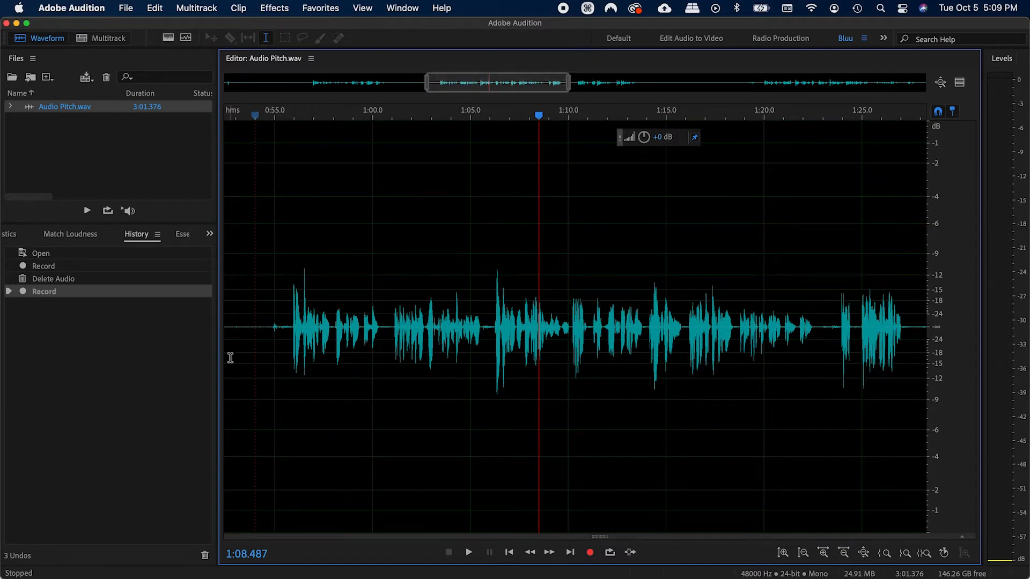
left_click(276, 328)
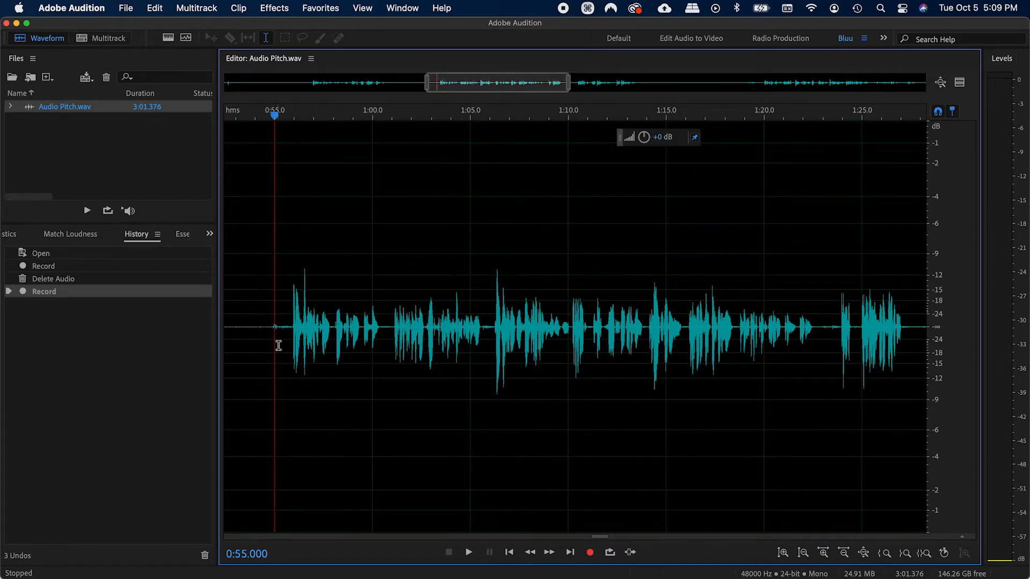
left_click_drag(264, 322, 351, 322)
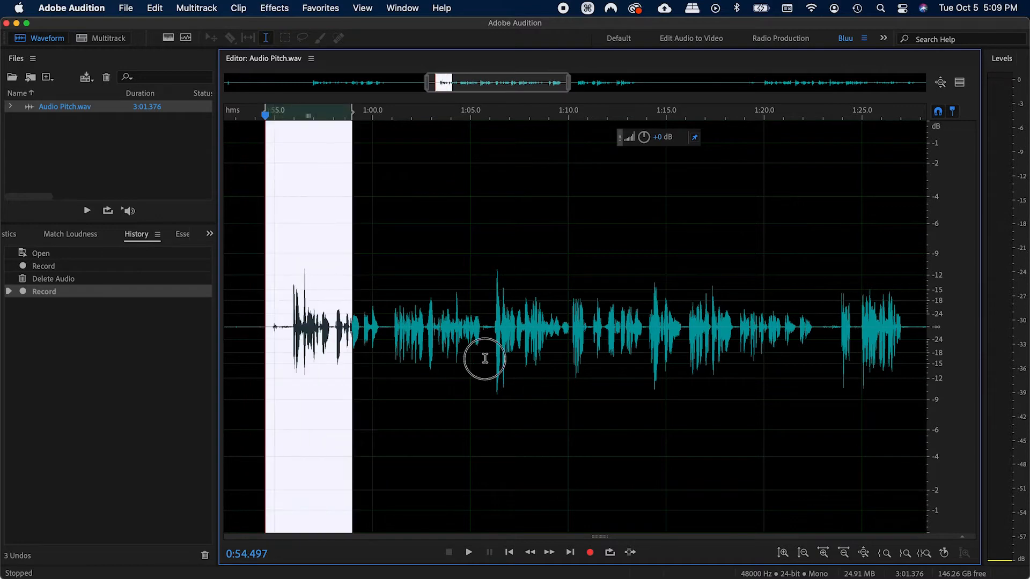
left_click(585, 328)
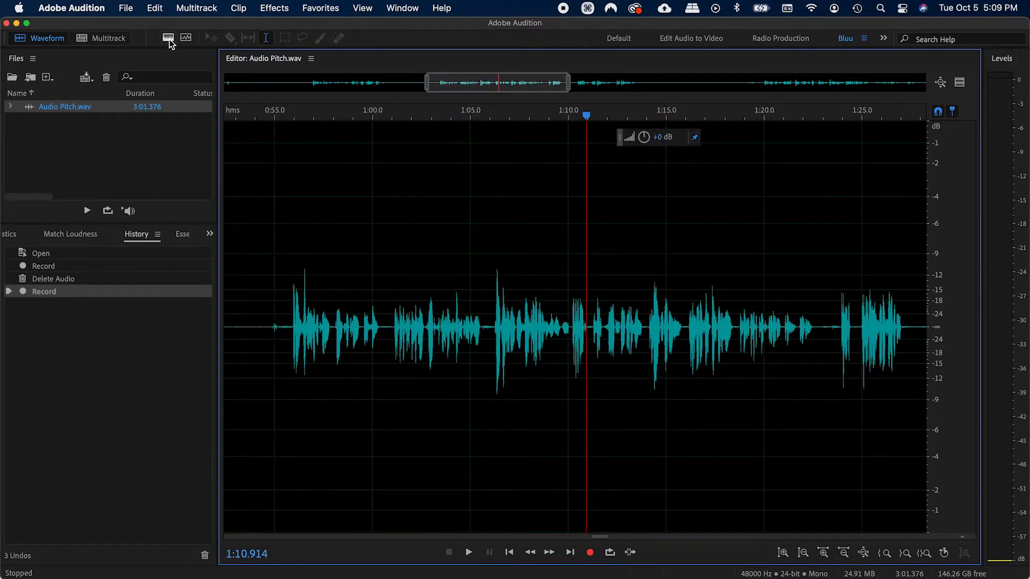
mouse_move(168, 38)
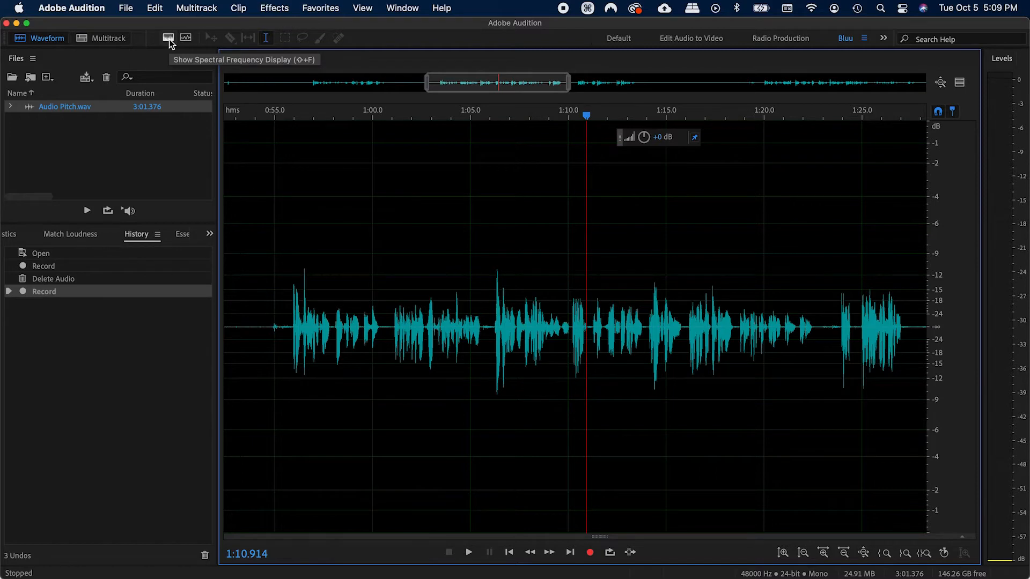
- Switch to the spectral frequency display and play back to see the low tone lines
left_click(168, 37)
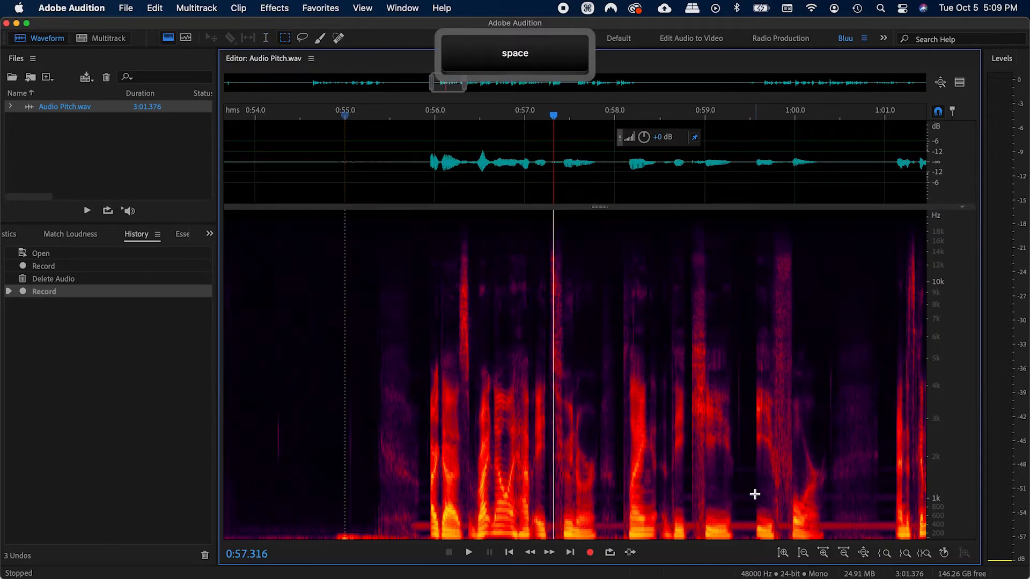
key("space")
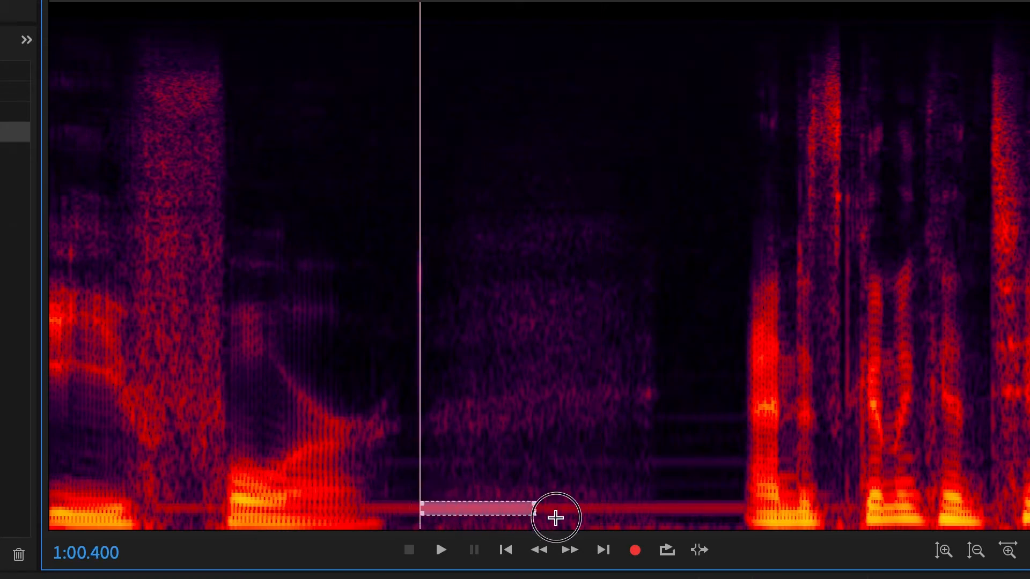
- Marquee the tone band starting at 1:00.4 and capture it as a noise print (Shift+P)
left_click_drag(532, 509, 706, 509)
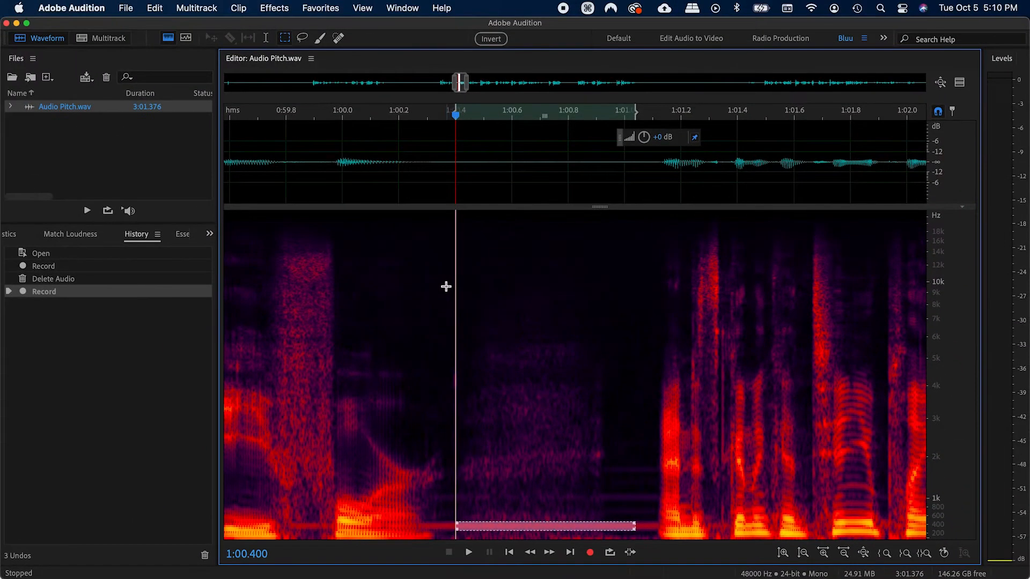
key("shift+p")
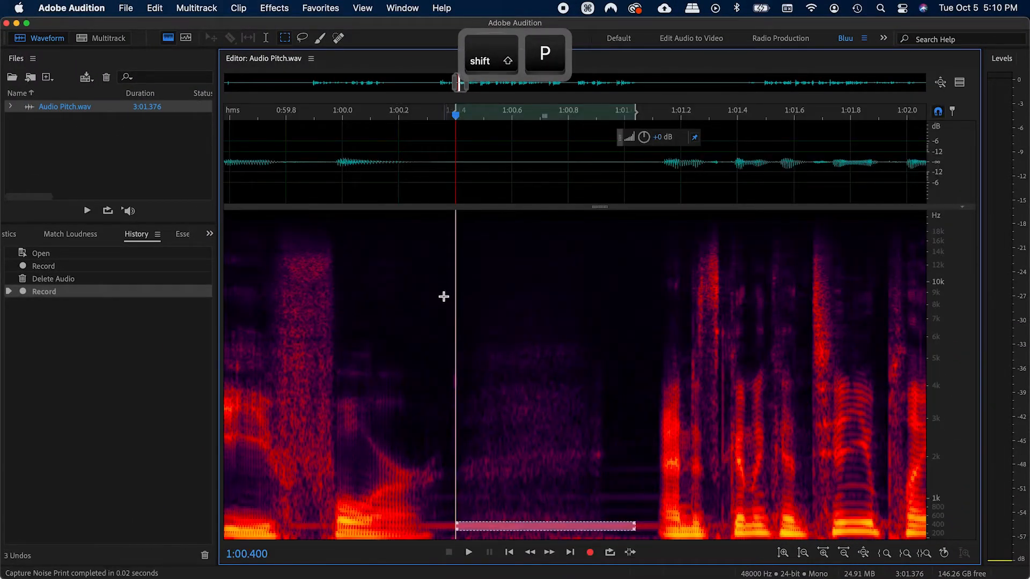
left_click(274, 8)
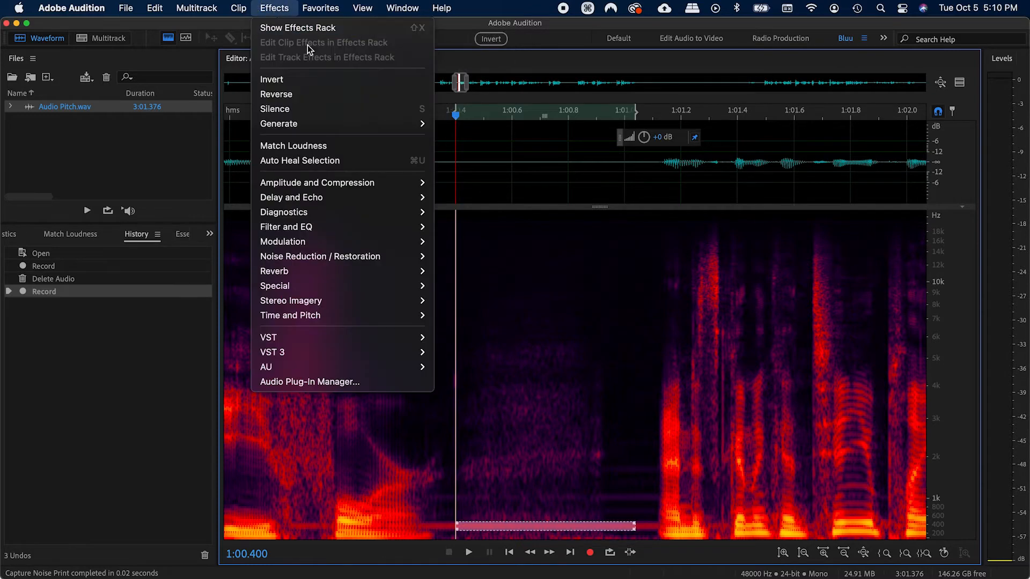
mouse_move(320, 257)
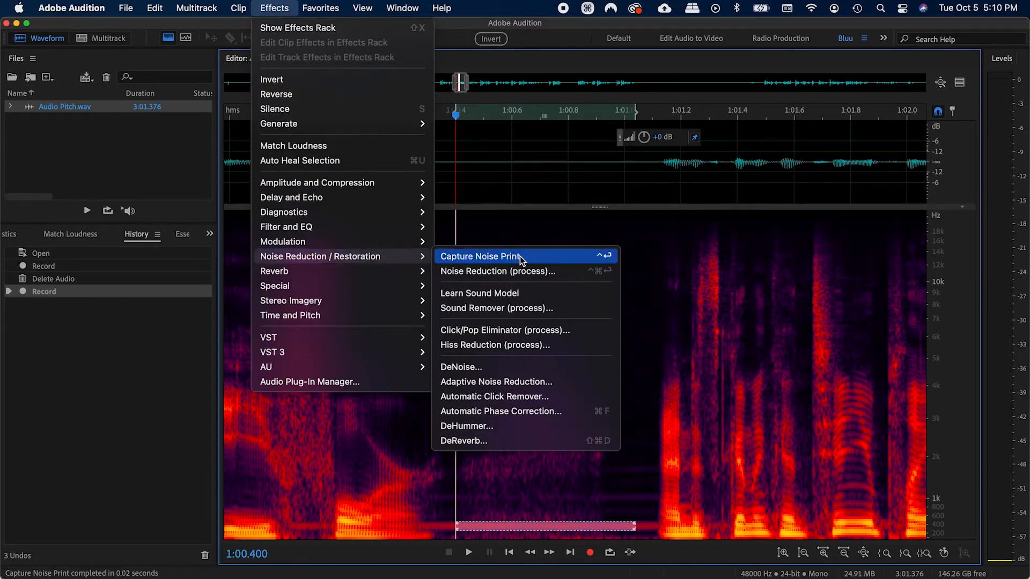
mouse_move(526, 271)
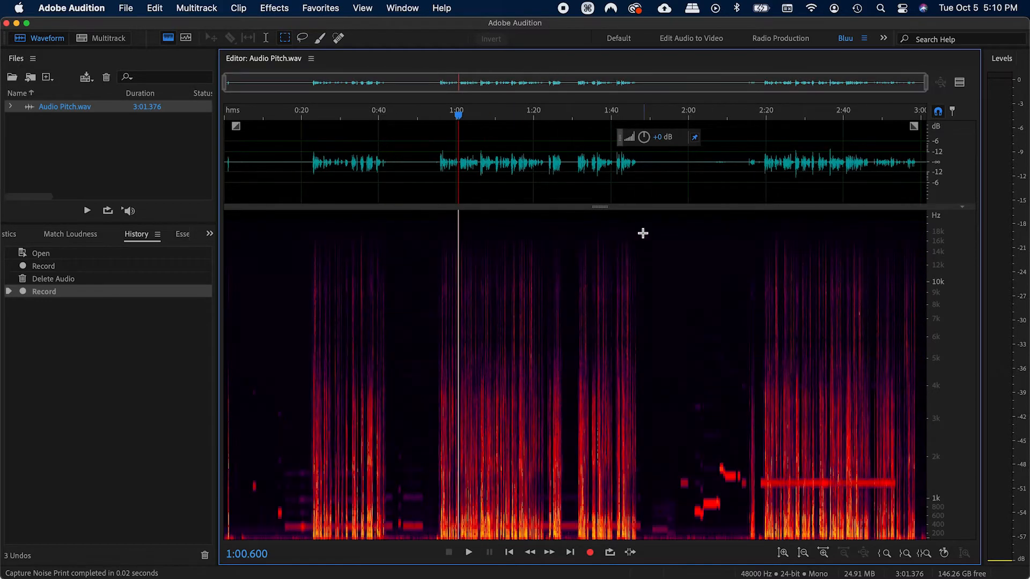
mouse_move(827, 530)
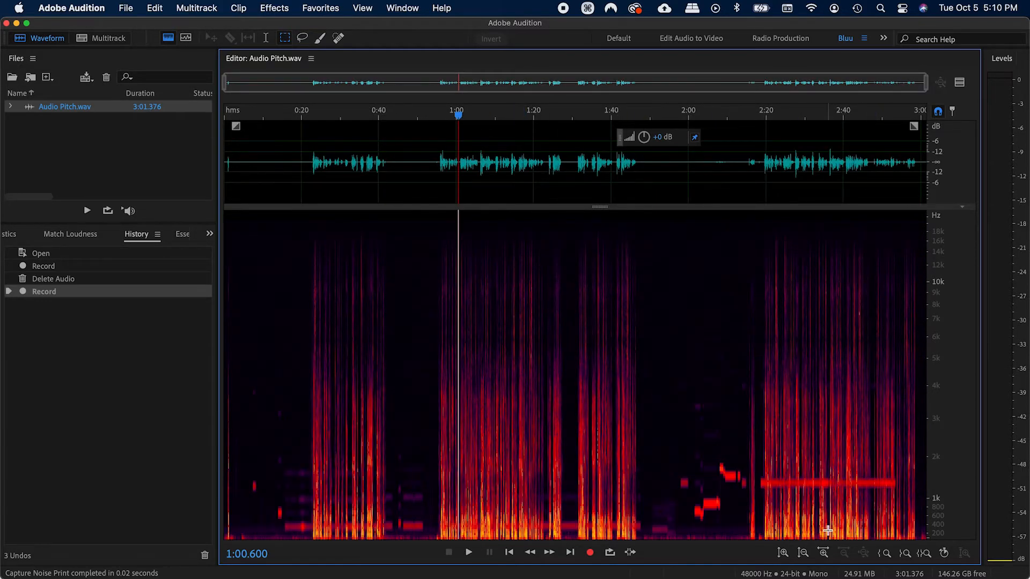
mouse_move(812, 477)
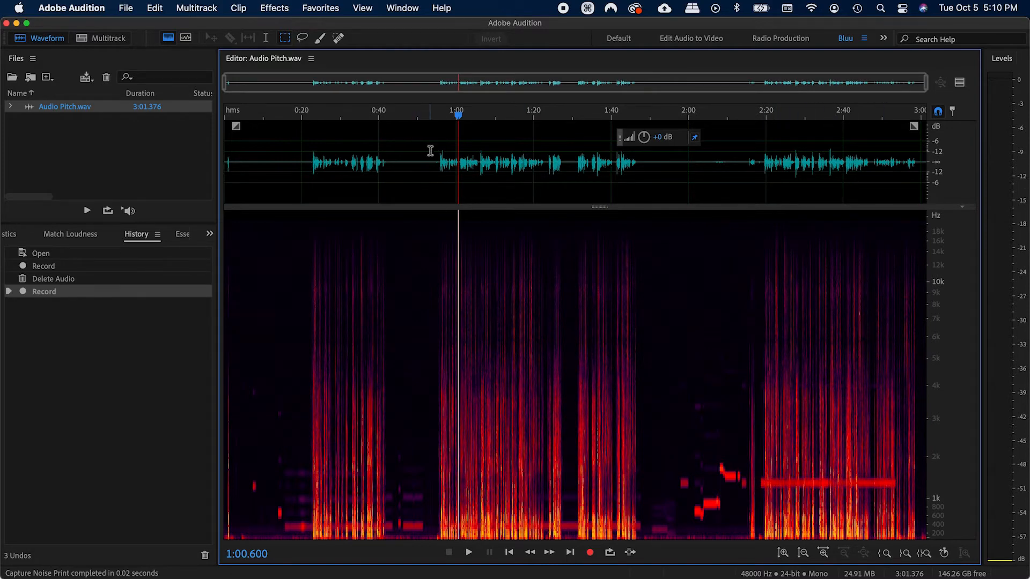
- Select the middle speech section from about 0:55 to 1:47 across all frequencies
left_click_drag(436, 164, 641, 165)
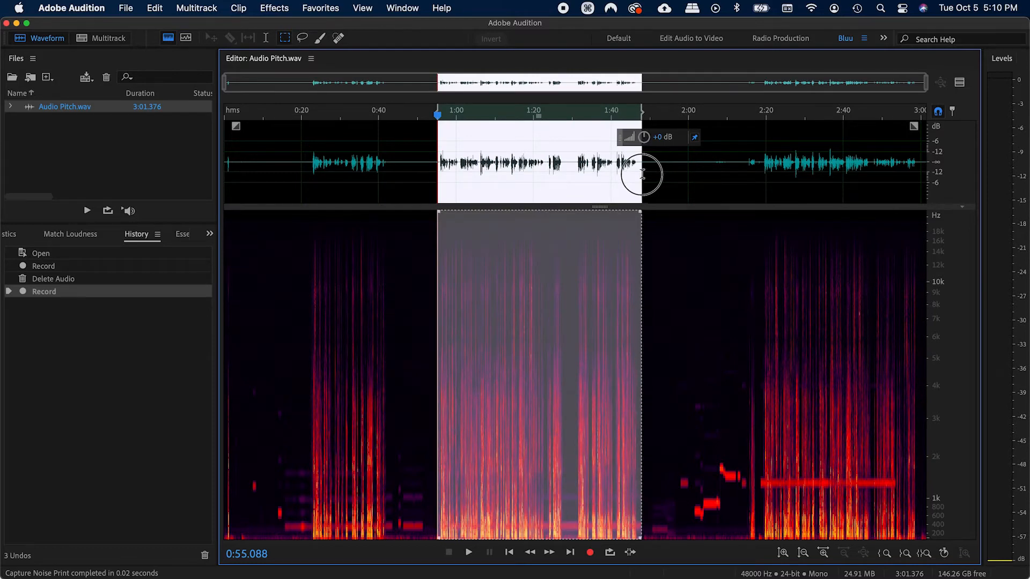
left_click(500, 177)
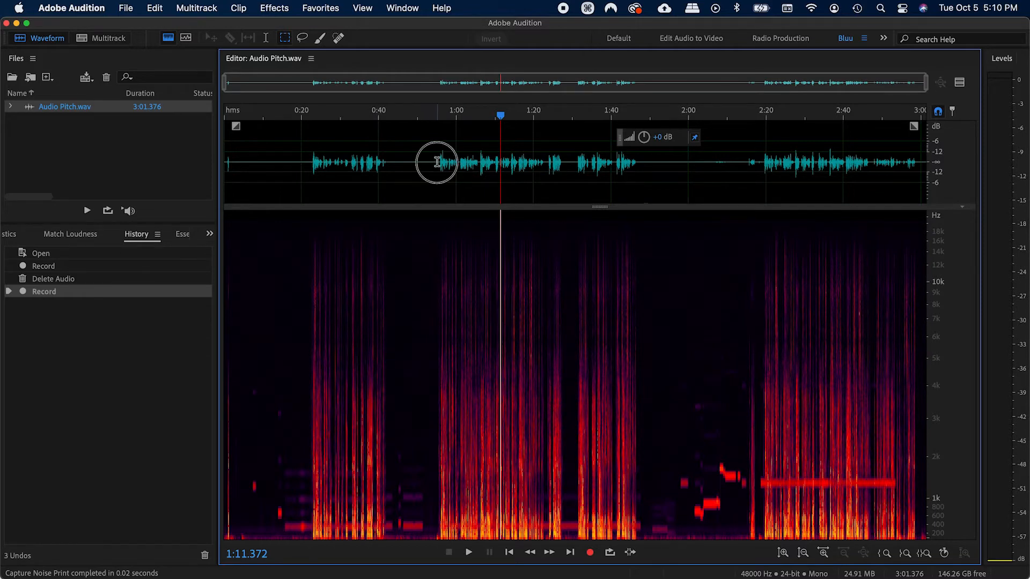
left_click_drag(438, 164, 635, 164)
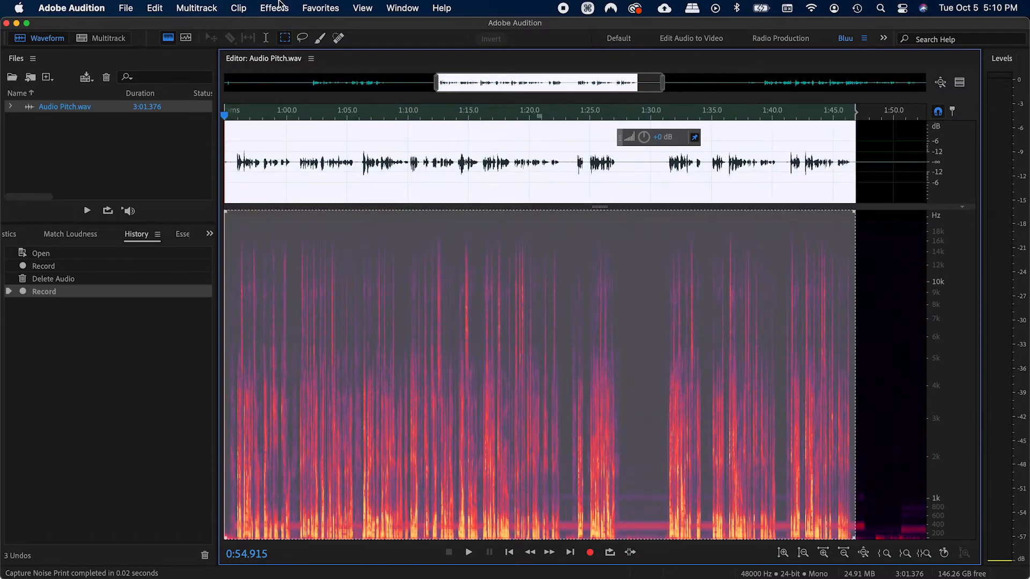
- Open Noise Reduction (process) with the captured print and adjust the reduction strength
left_click(274, 8)
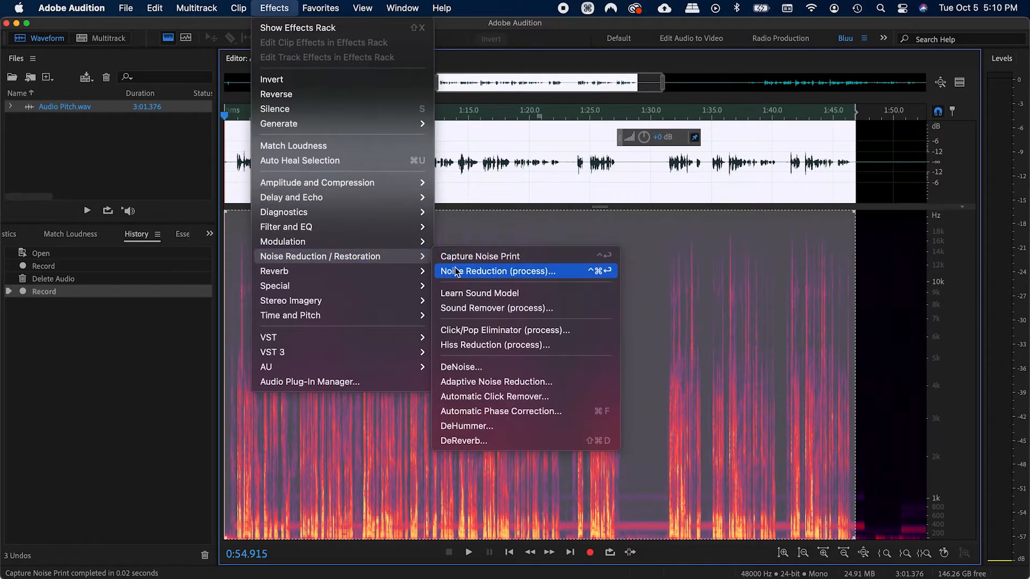
left_click(498, 270)
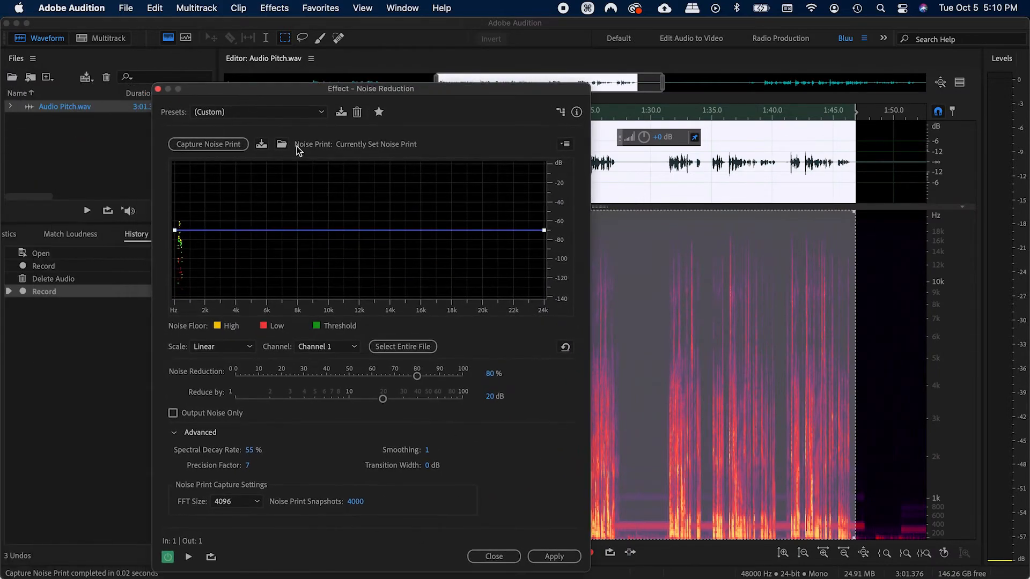
mouse_move(369, 248)
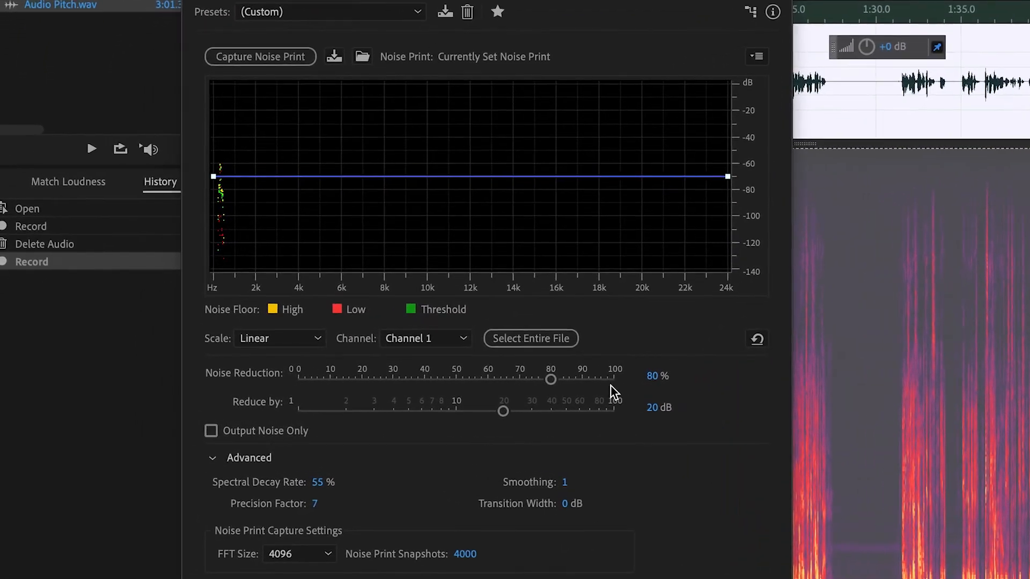
left_click_drag(551, 380, 578, 381)
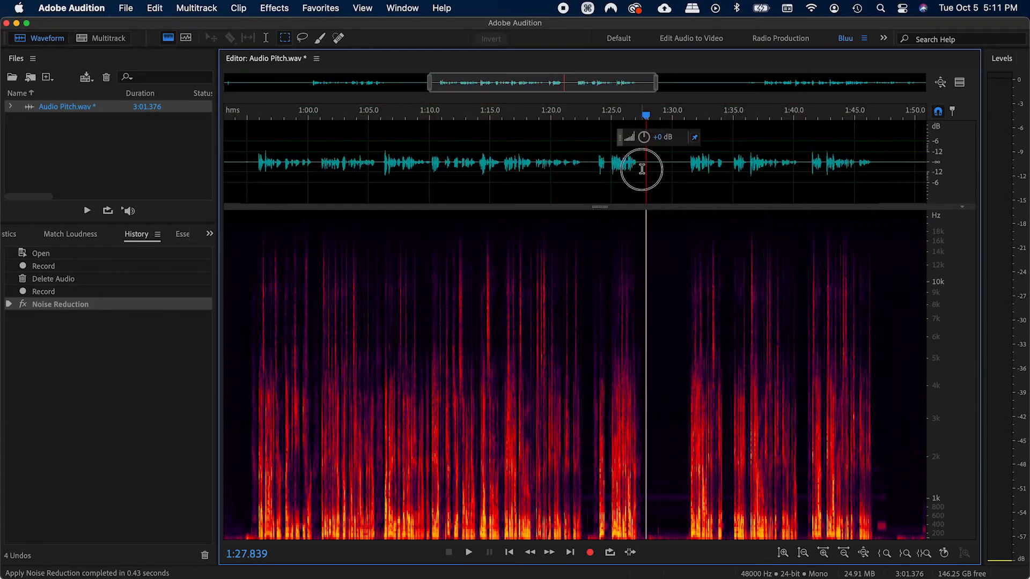
- Undo the Noise Reduction on the 0:55–1:47 passage to hear the original tone
key("cmd+z")
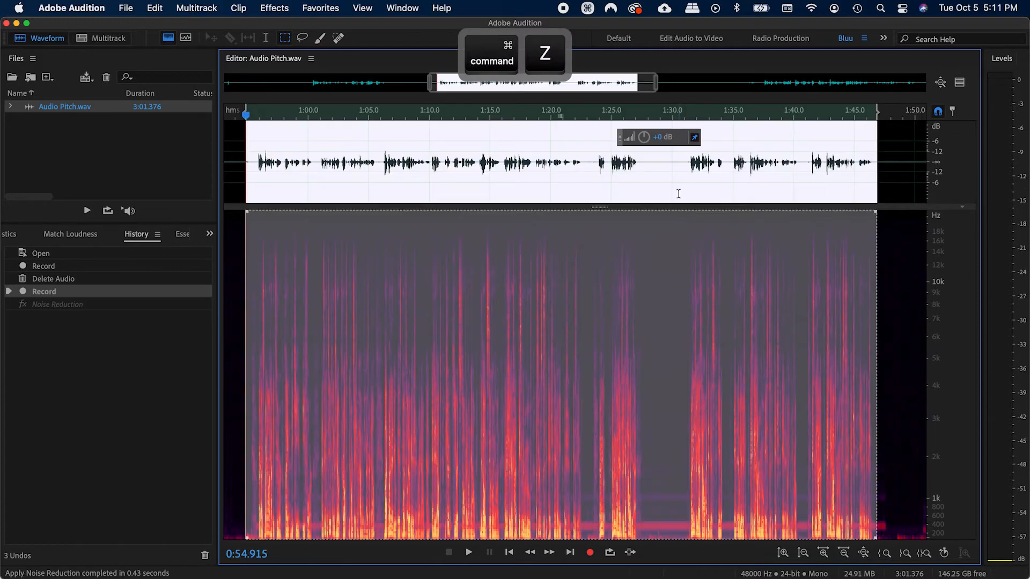
- Reapply the noise reduction and play back the cleaned first section
key("space")
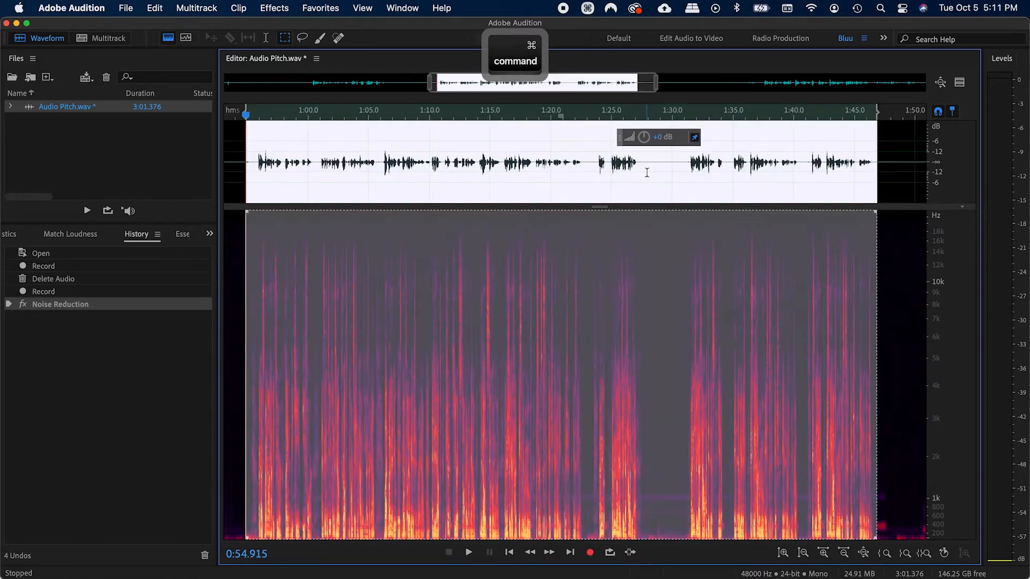
key("space")
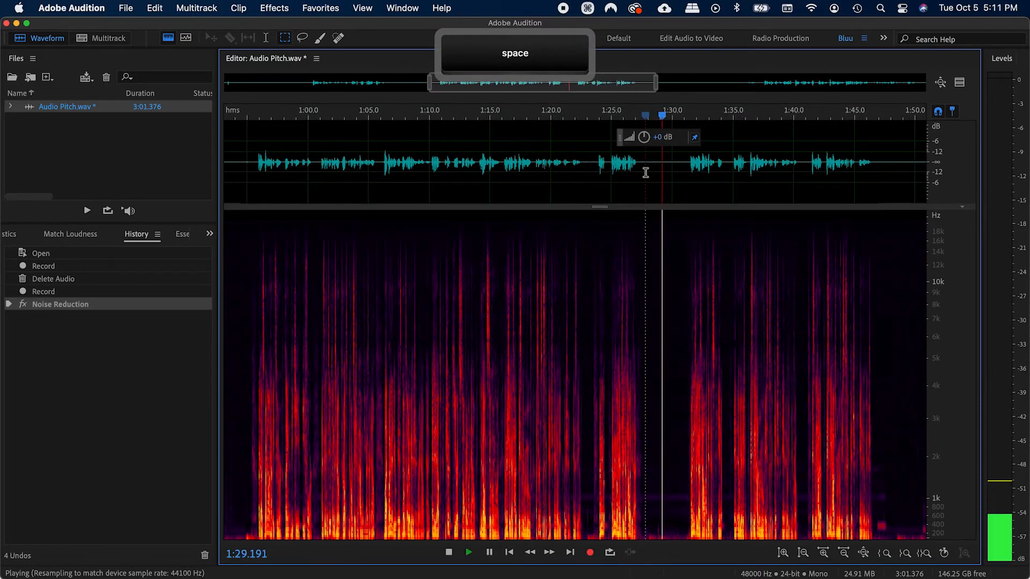
key("space")
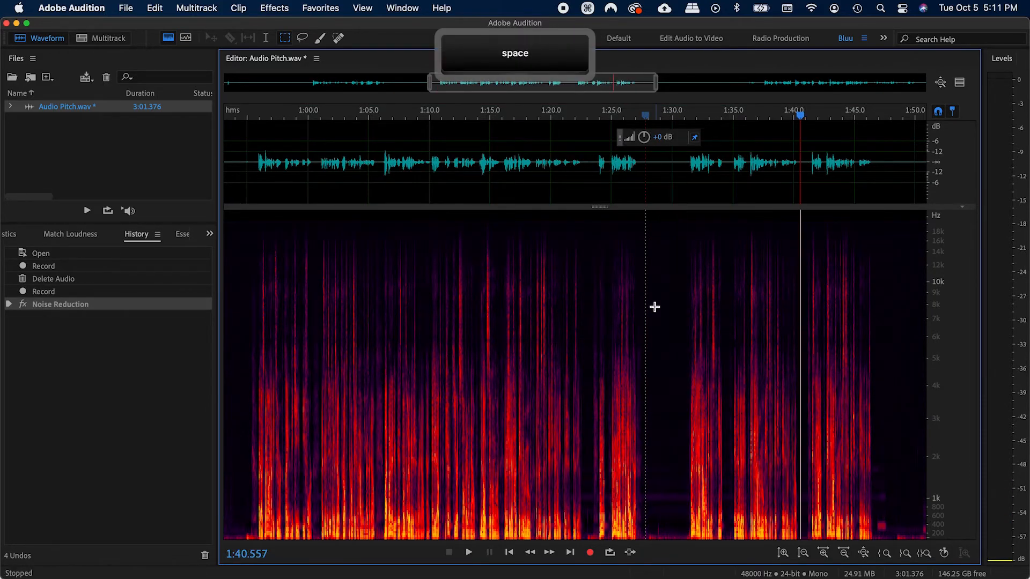
key("space")
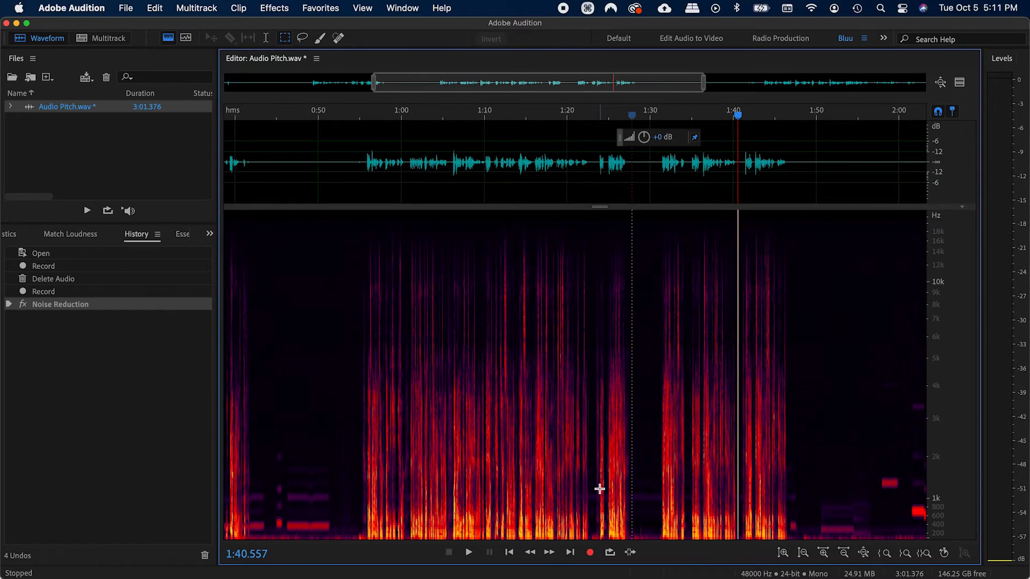
- Play from about one minute, toggling the noise reduction off and on for comparison
left_click(417, 483)
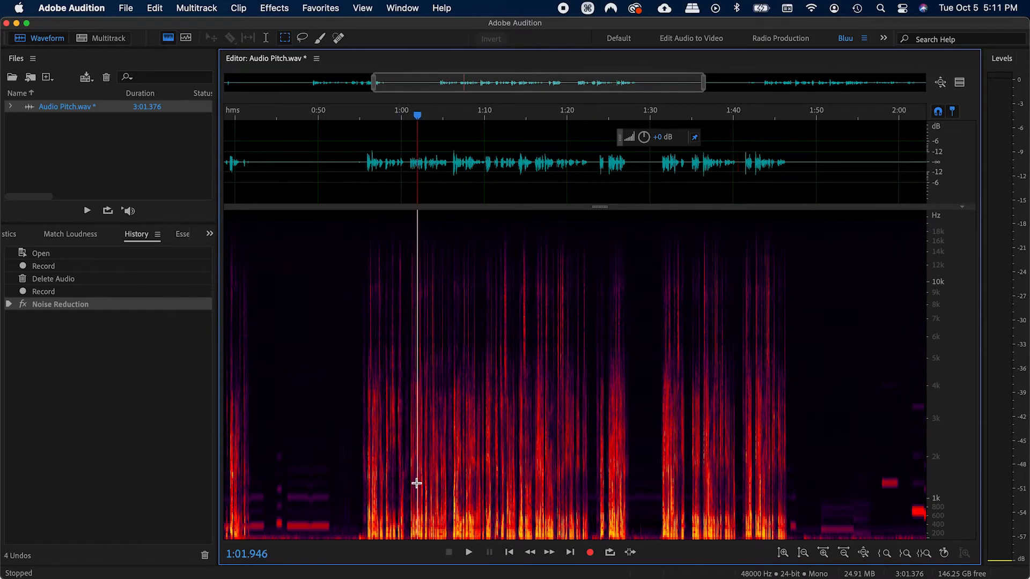
key("space")
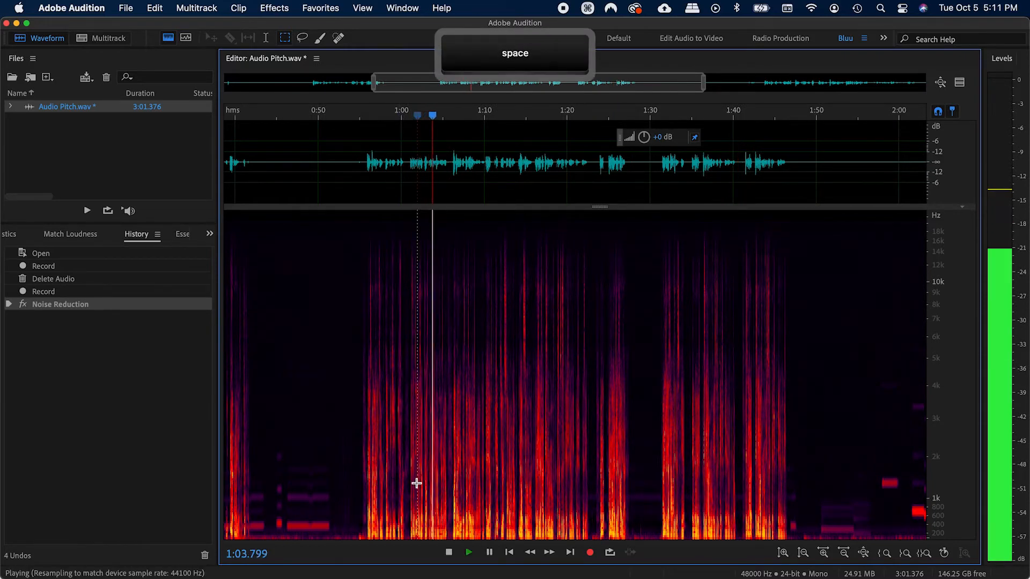
key("cmd+z")
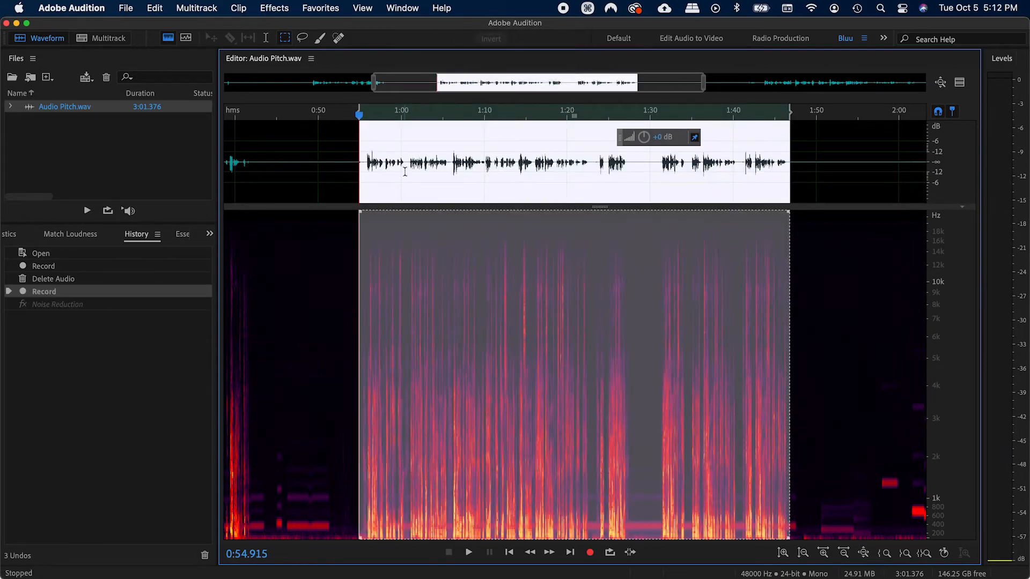
key("space")
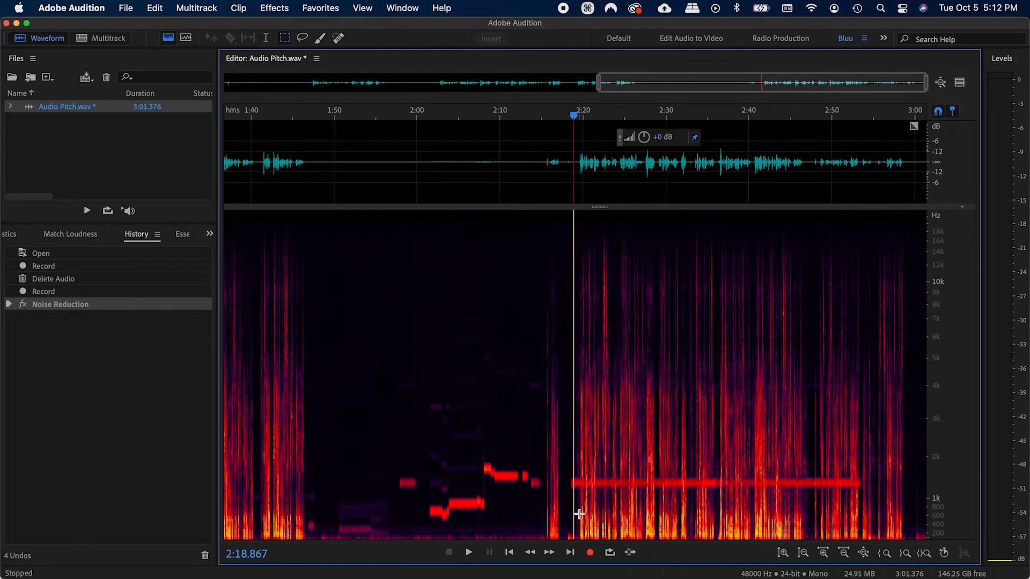
- Play the second section, zoom in near 2:18 and marquee a small patch of the tone's start
key("space")
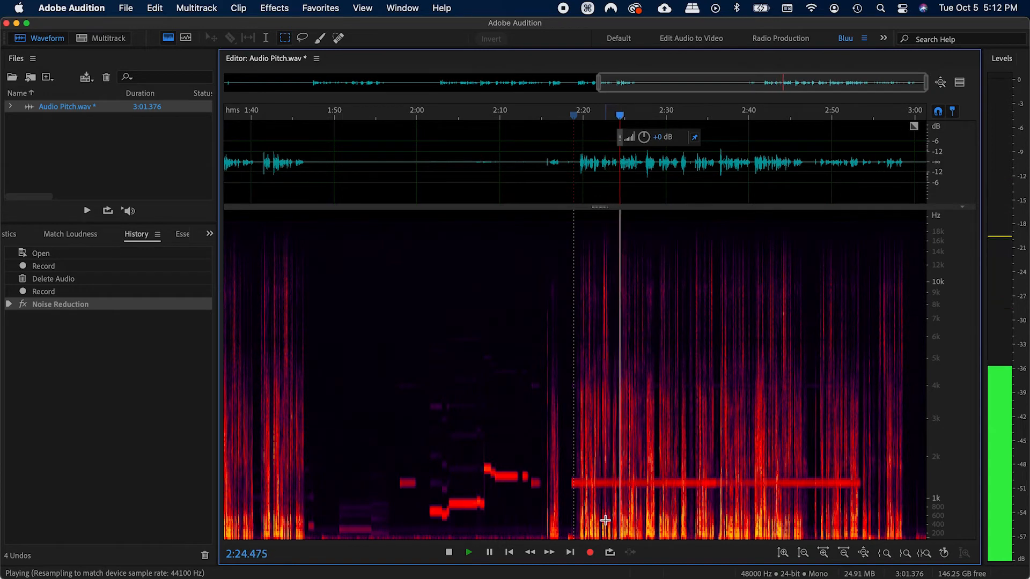
key("space")
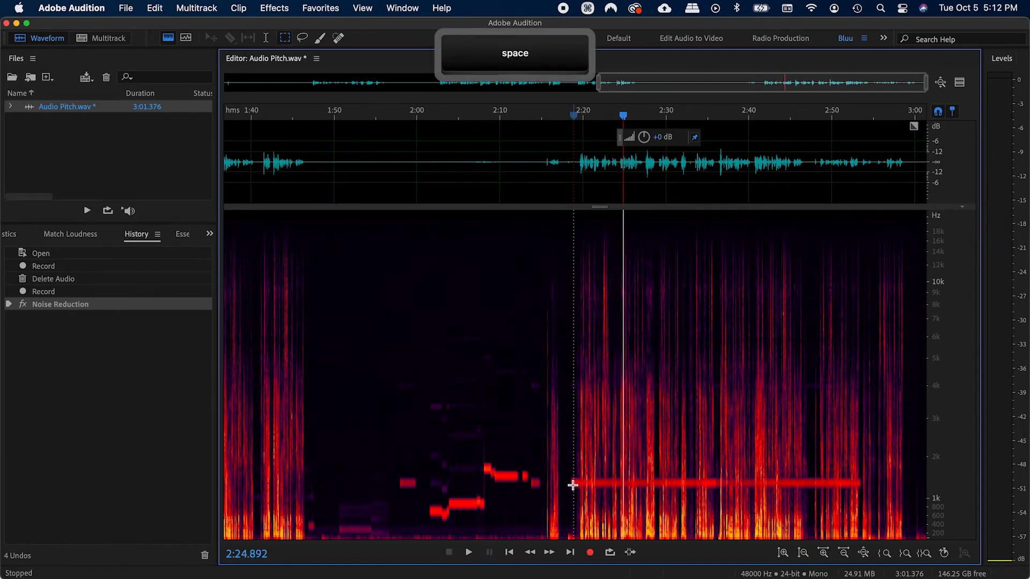
key("space")
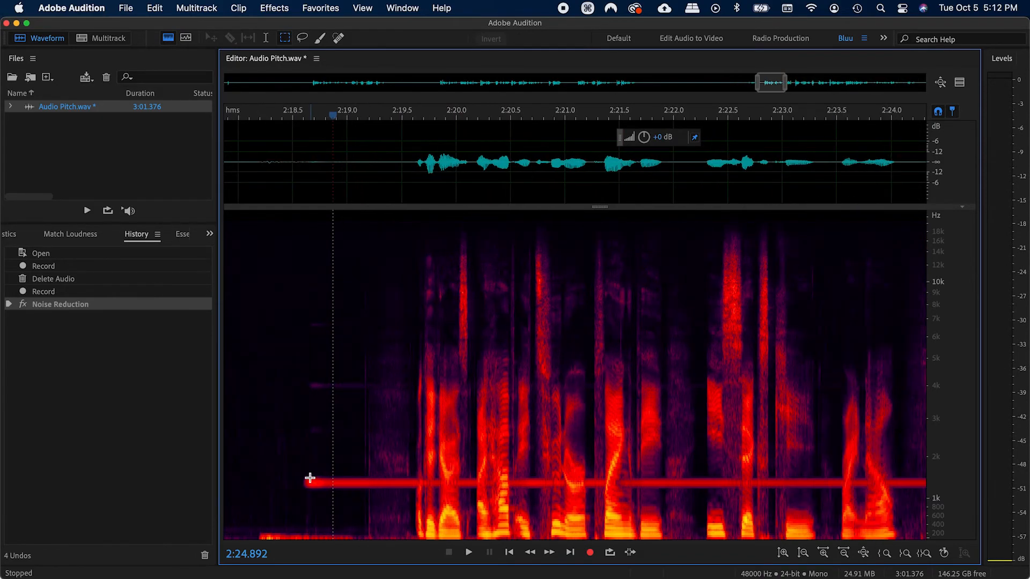
left_click_drag(304, 480, 364, 513)
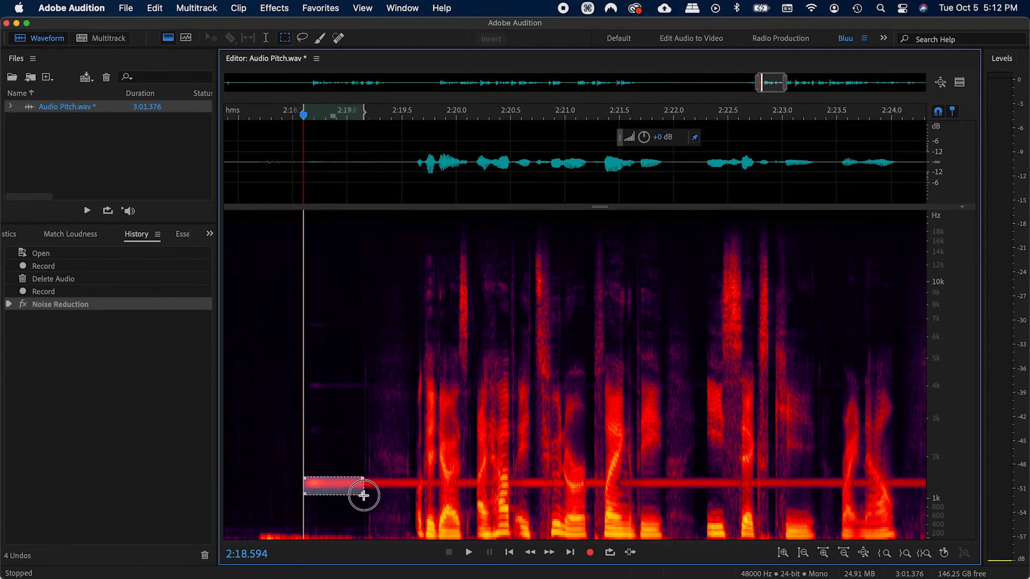
- Capture the patch as the noise print and select the second section from about 2:18 to 2:58
key("space")
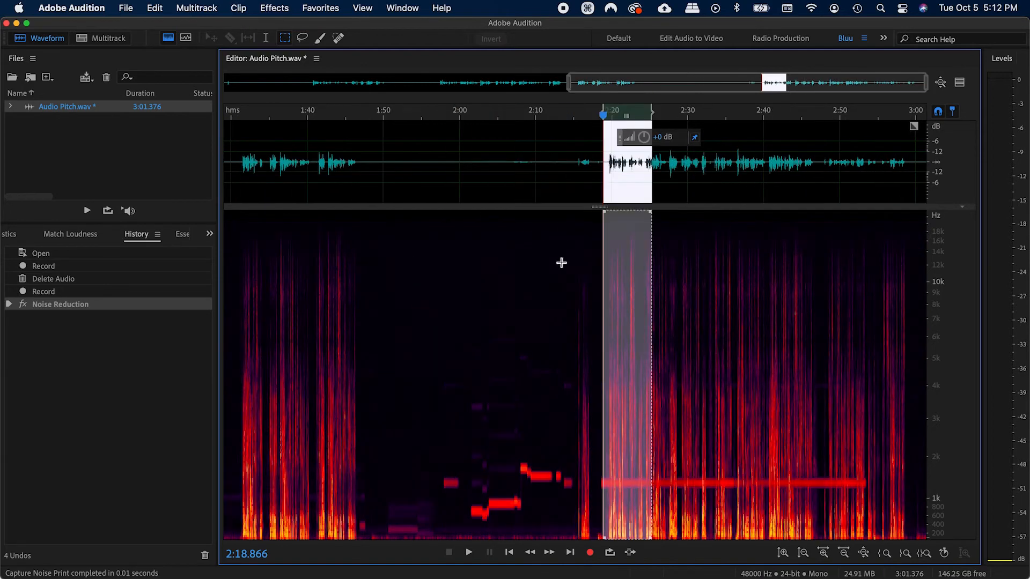
left_click_drag(650, 204, 866, 203)
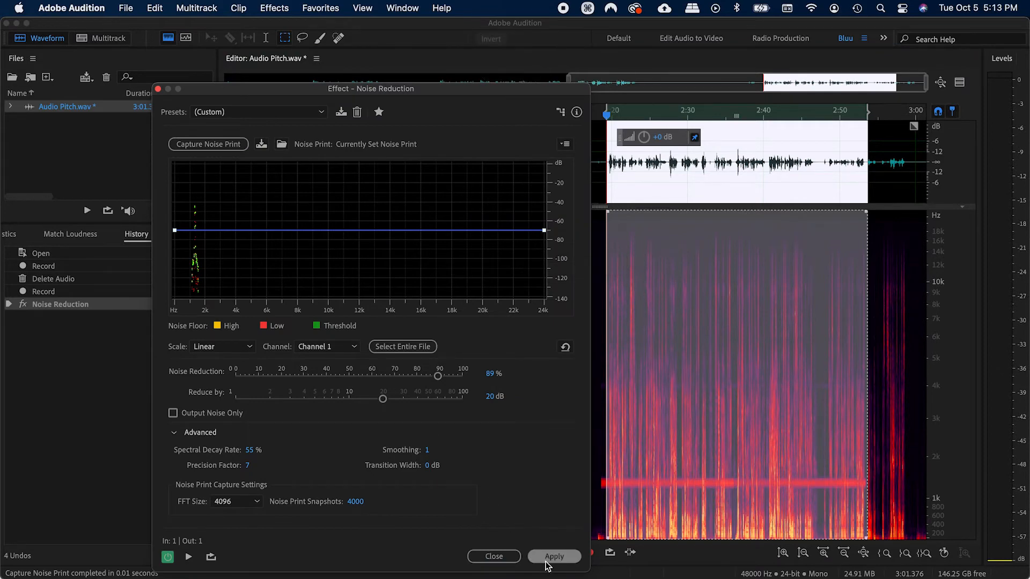
- Apply Noise Reduction to the second section, removing the later tuner tone
left_click(554, 556)
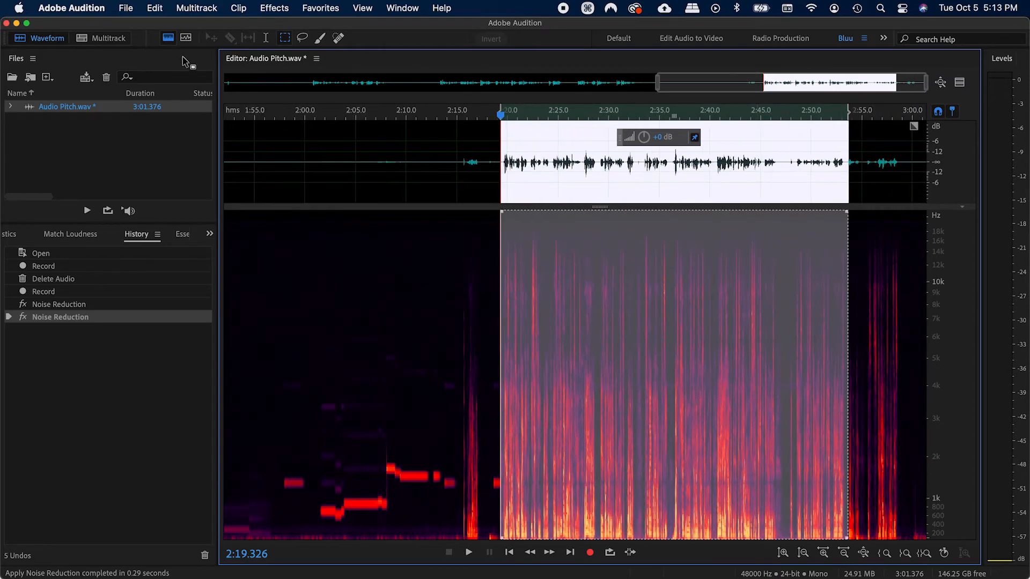
left_click(167, 37)
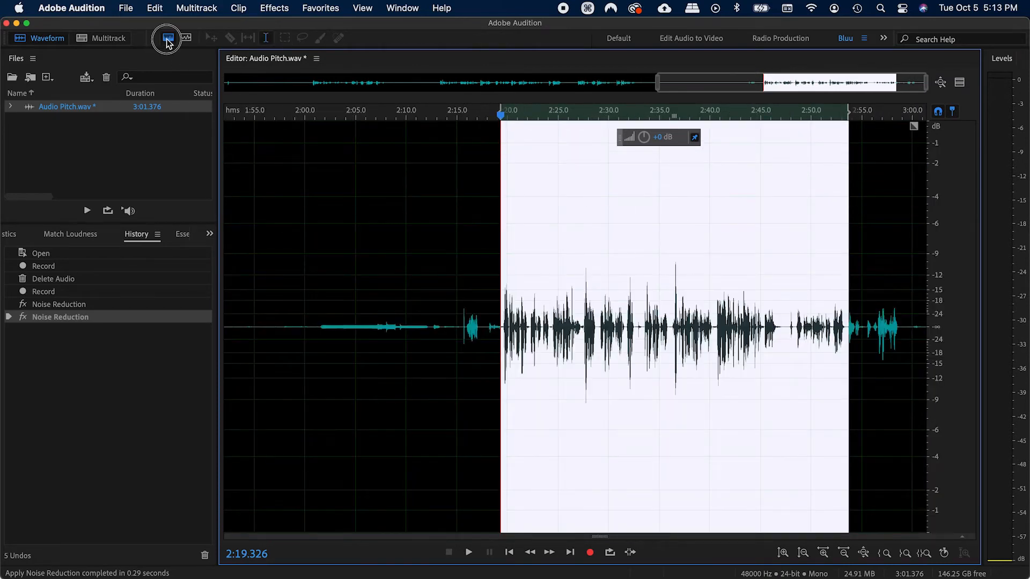
- Restore the spectral display and drag the divider so the waveform pane is taller
left_click(167, 38)
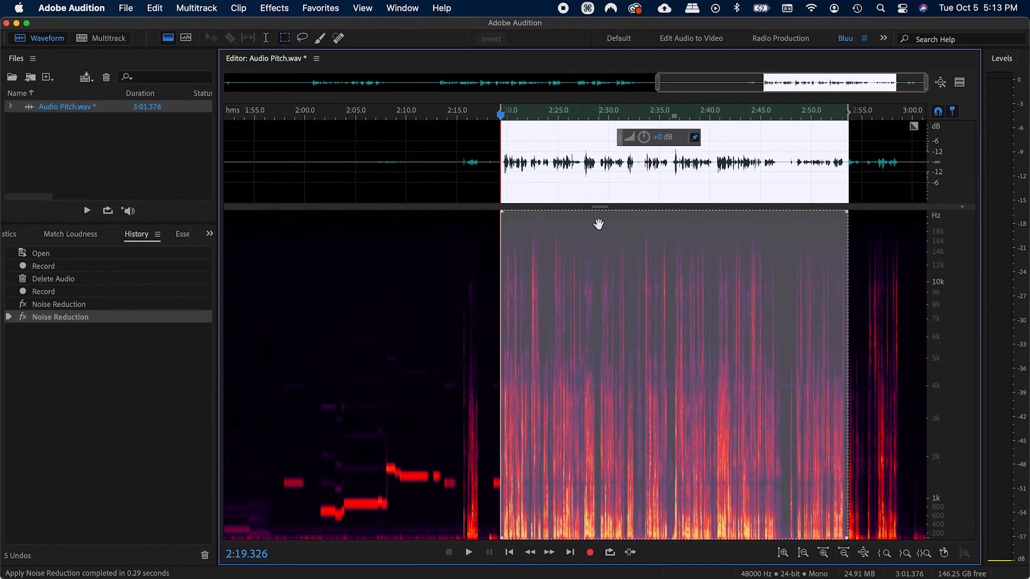
left_click_drag(598, 216, 620, 312)
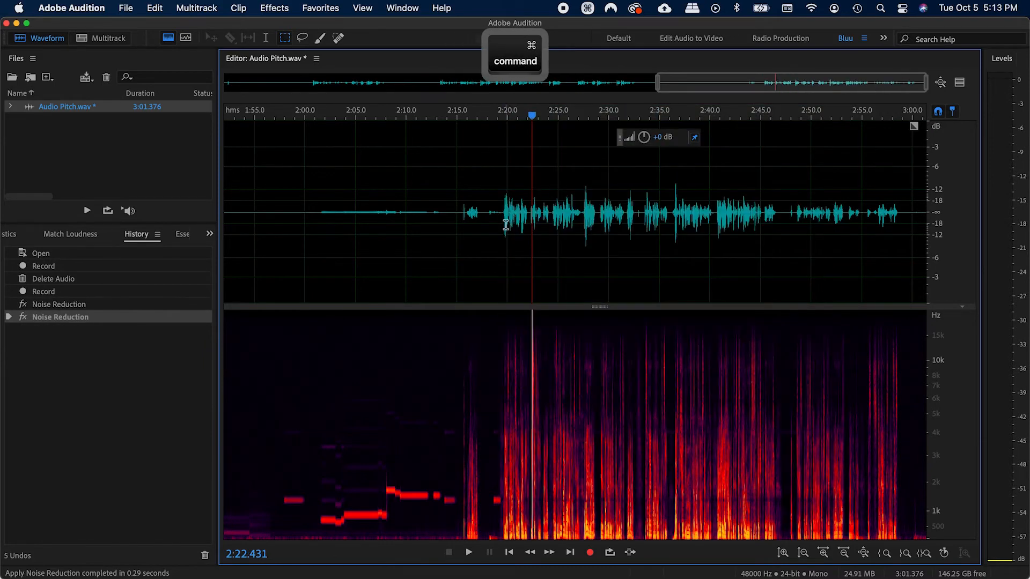
- Play the cleaned second section, then undo its Noise Reduction so the tuner tone returns
key("space")
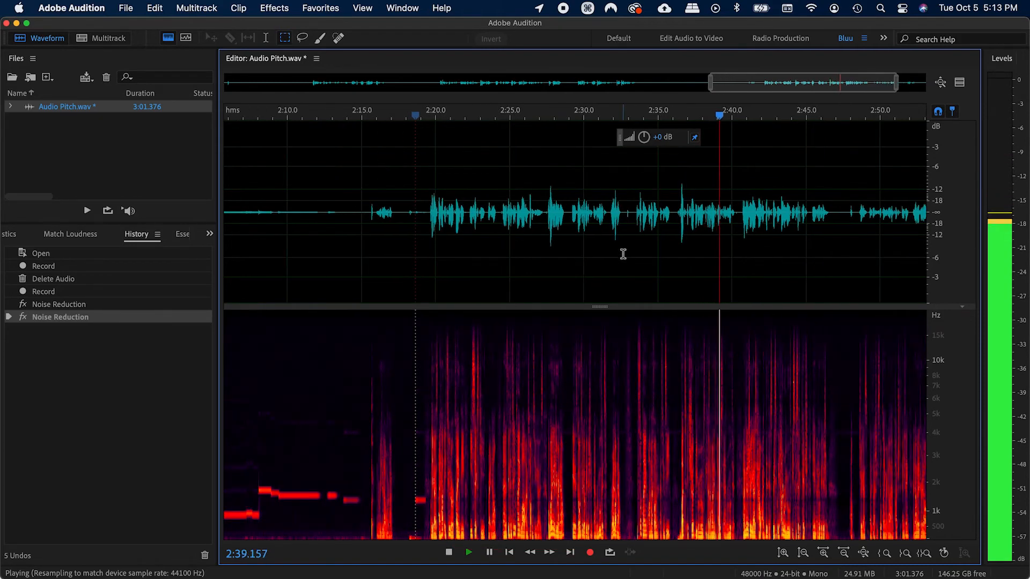
key("cmd+z")
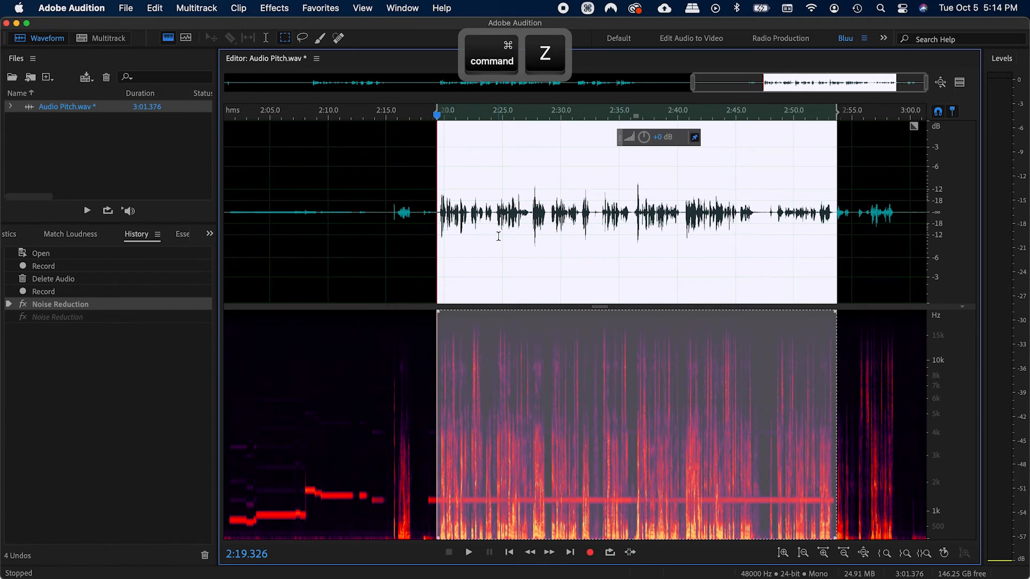
key("space")
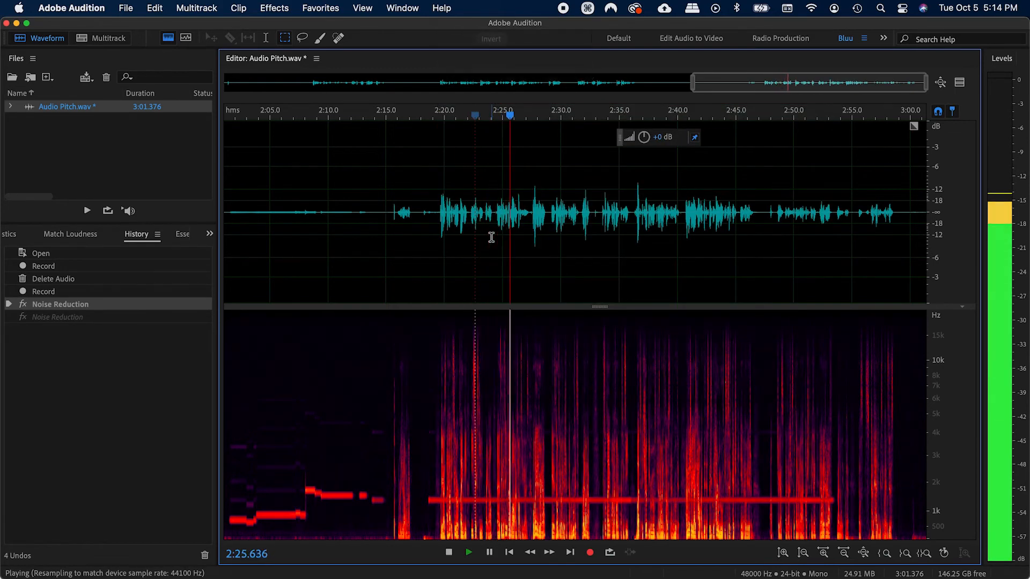
key("space")
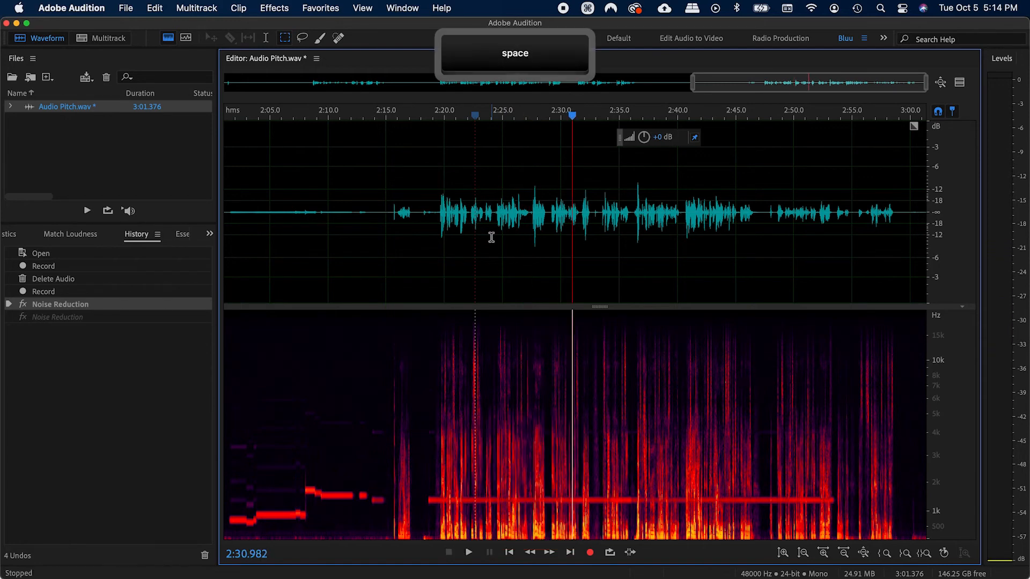
key("space")
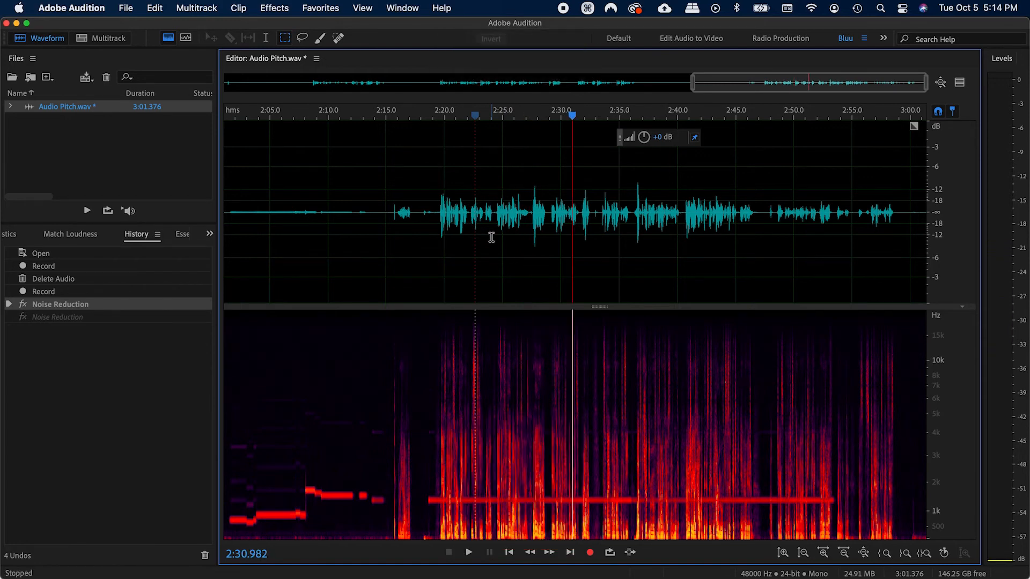